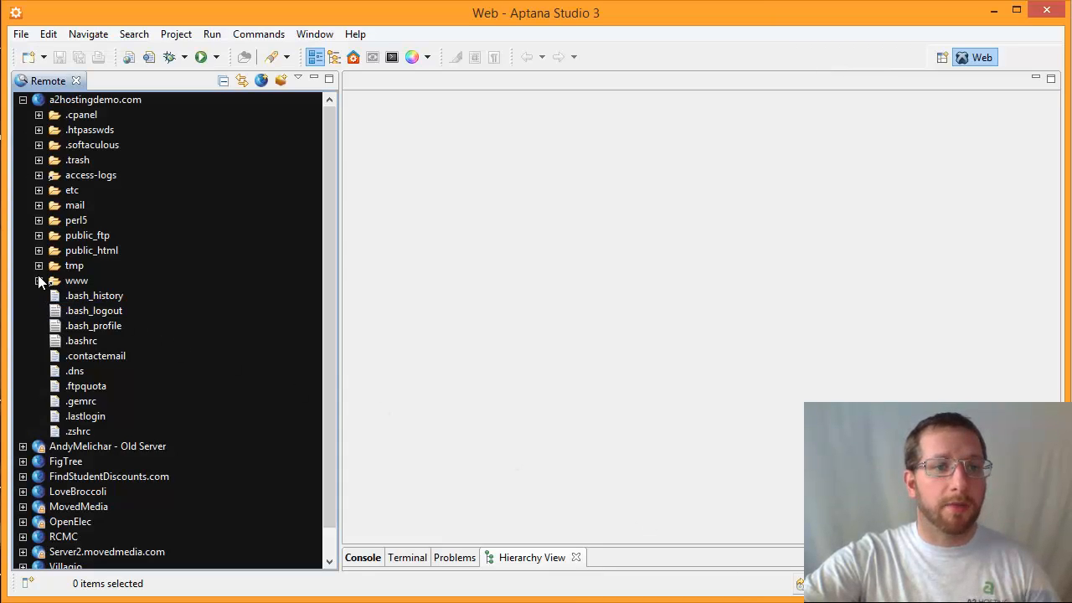
# Expand public_html and wpinstall in the Remote view and open the WordPress .htaccess file.
pyautogui.click(39, 250)
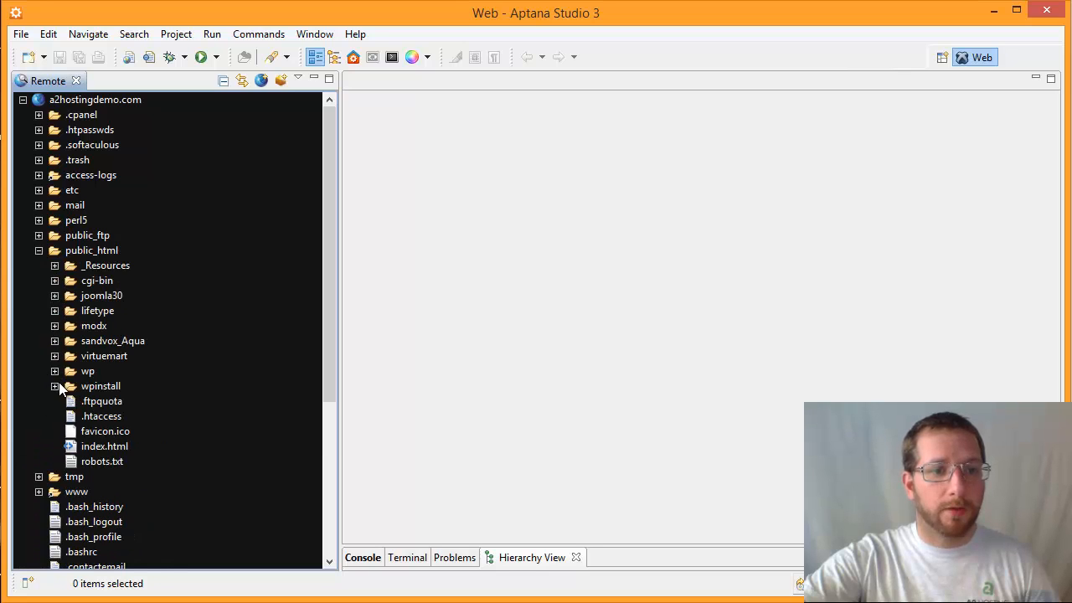
pyautogui.click(55, 385)
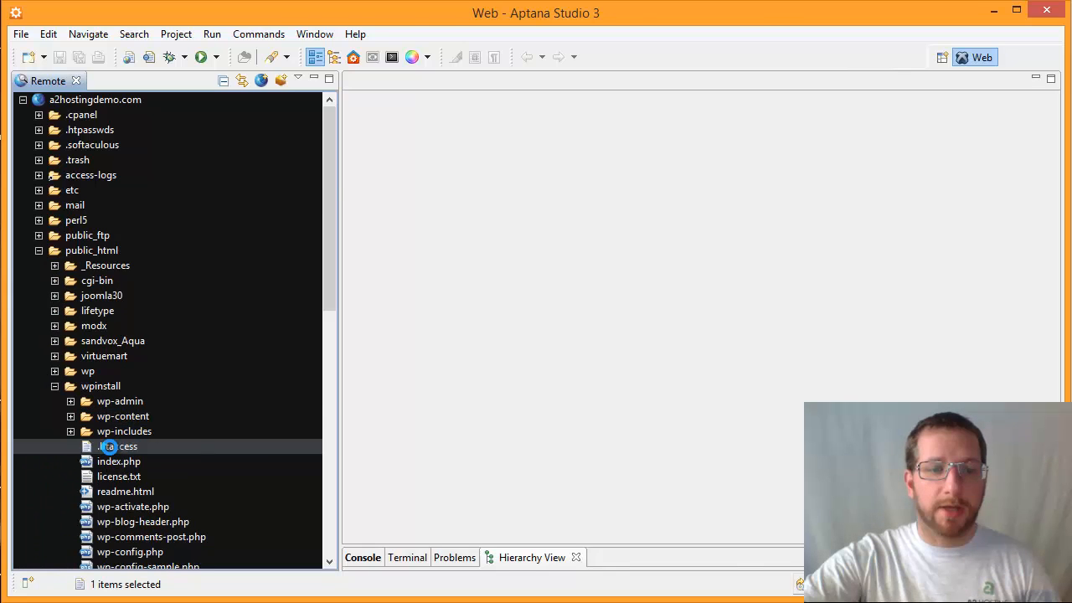
pyautogui.doubleClick(118, 446)
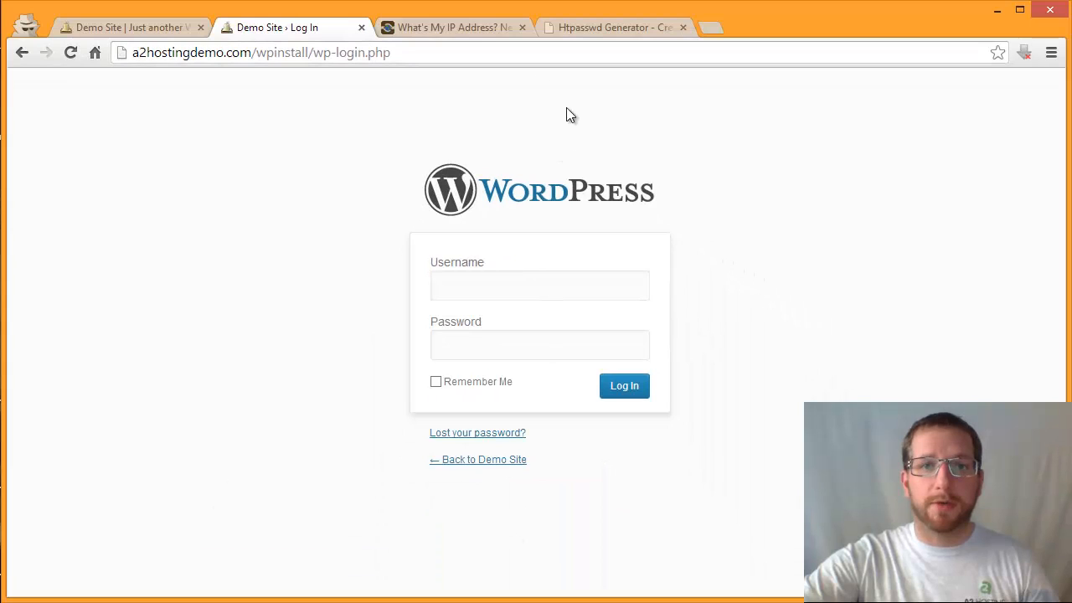
# Look up the computer's public IP address on the What's My IP Address tab.
pyautogui.click(452, 27)
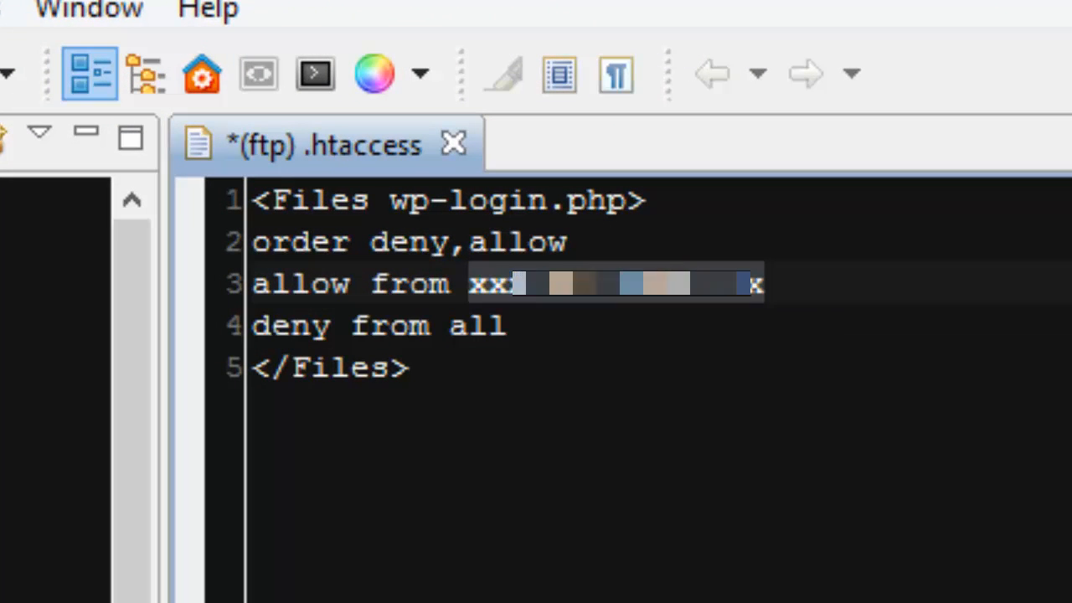
# Enter the public IP after 'allow from' in the wp-login.php block and save .htaccess.
pyautogui.write('98')
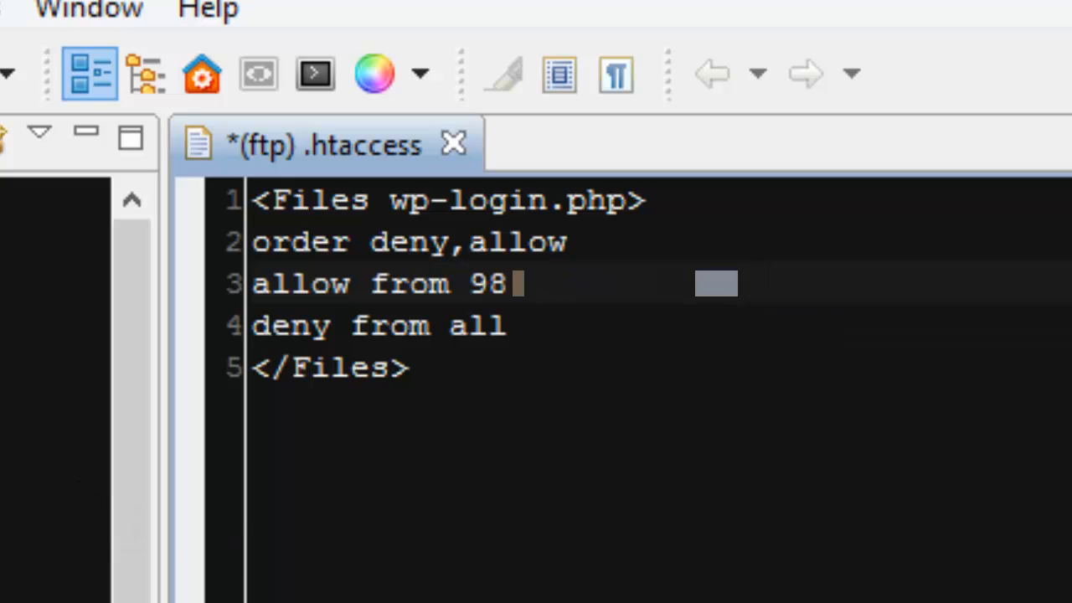
pyautogui.press('ctrl+s')
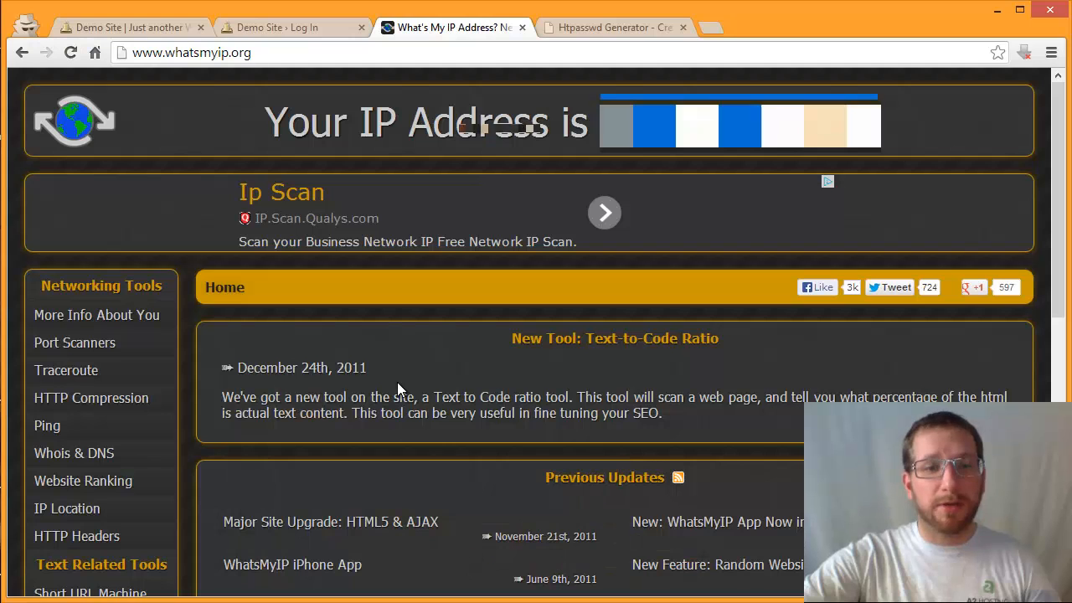
# Reload the WordPress login page twice and confirm its form still responds from the allowed IP.
pyautogui.click(288, 26)
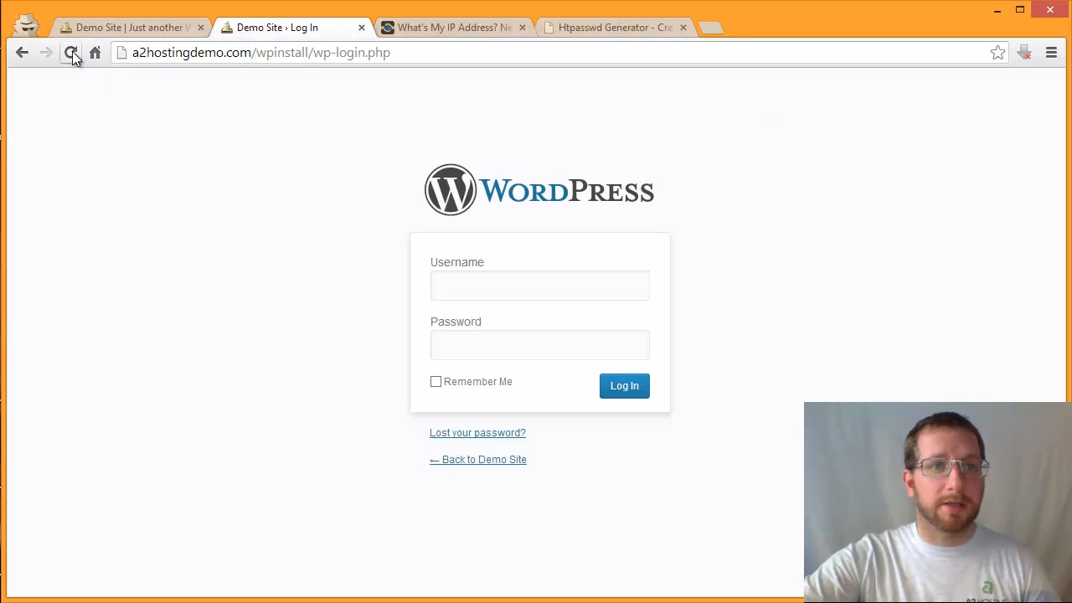
pyautogui.click(71, 52)
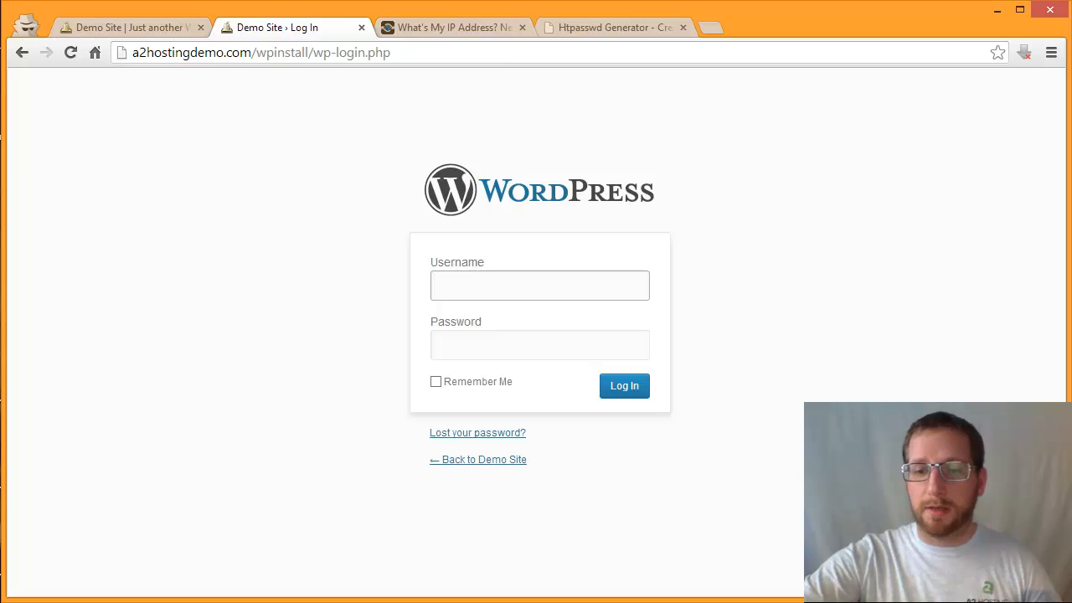
pyautogui.click(540, 285)
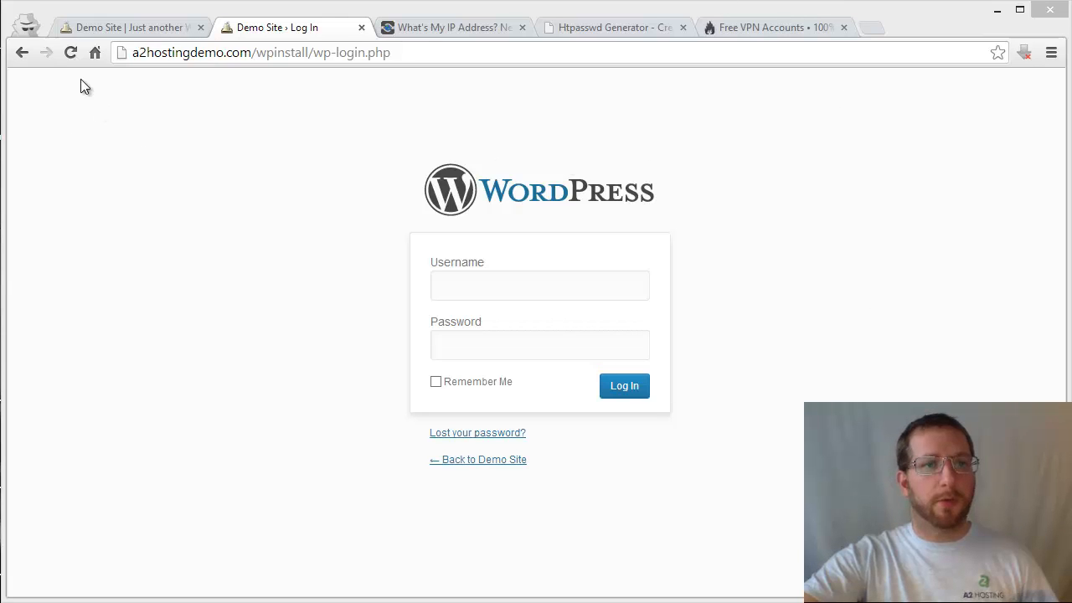
pyautogui.moveTo(71, 52)
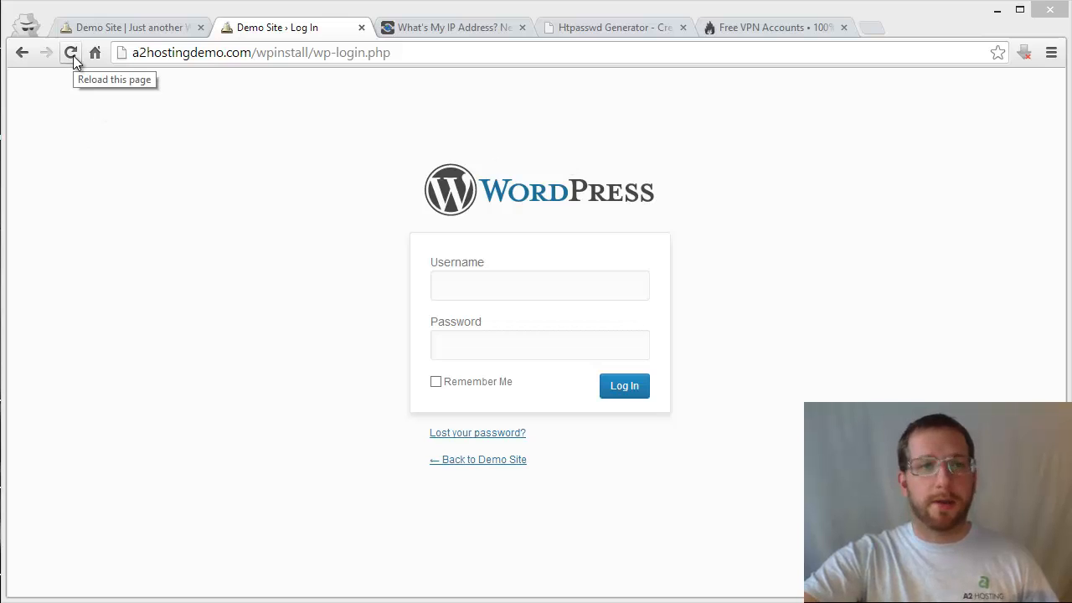
pyautogui.click(71, 52)
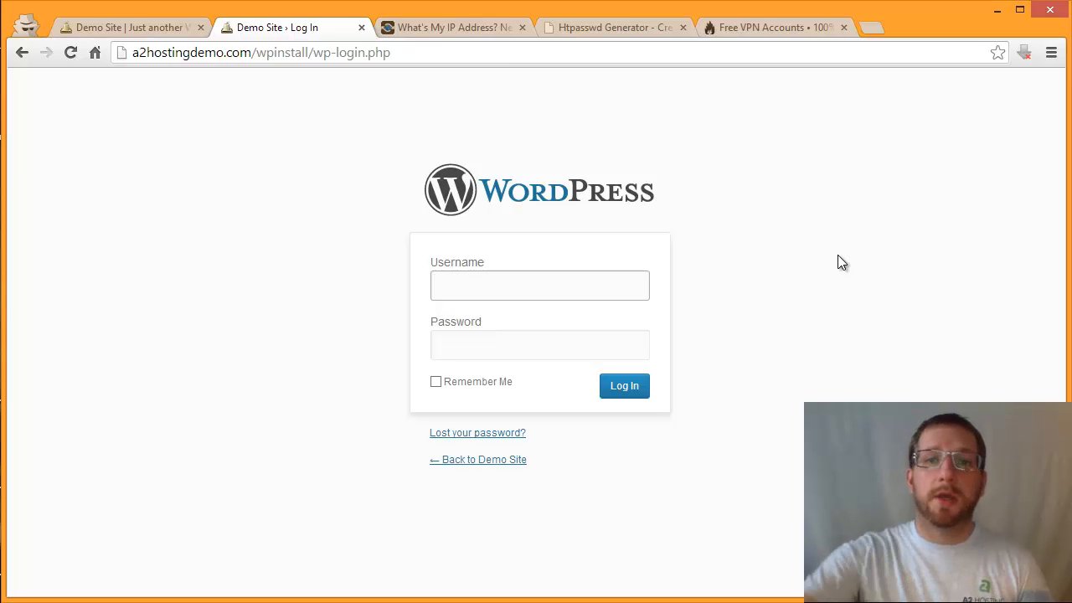
# Enter a username and password on the Htpasswd Generator page and generate the encrypted entry.
pyautogui.click(611, 27)
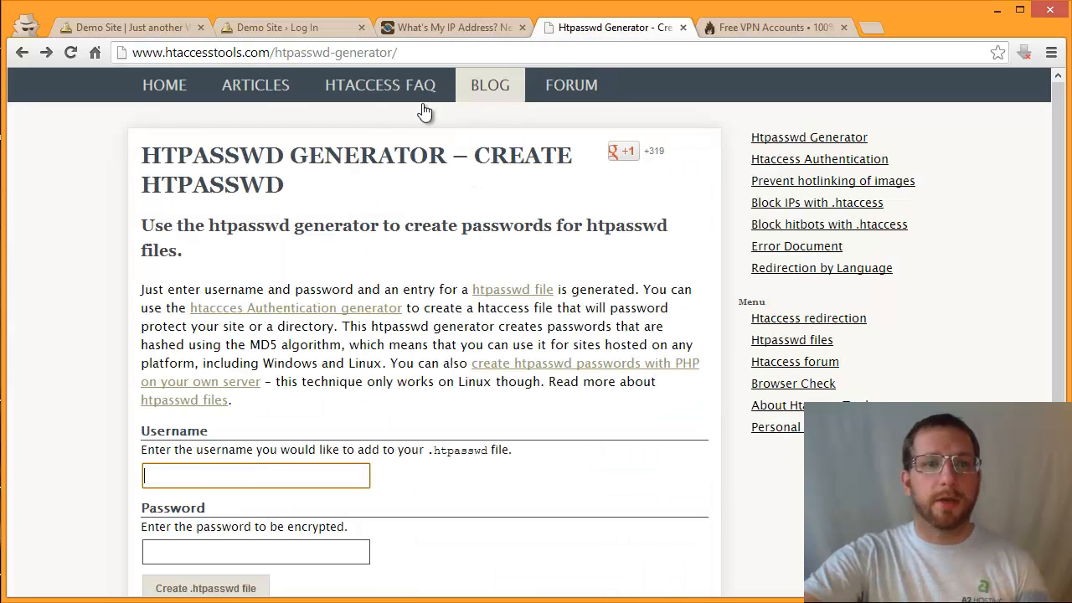
pyautogui.moveTo(96, 157)
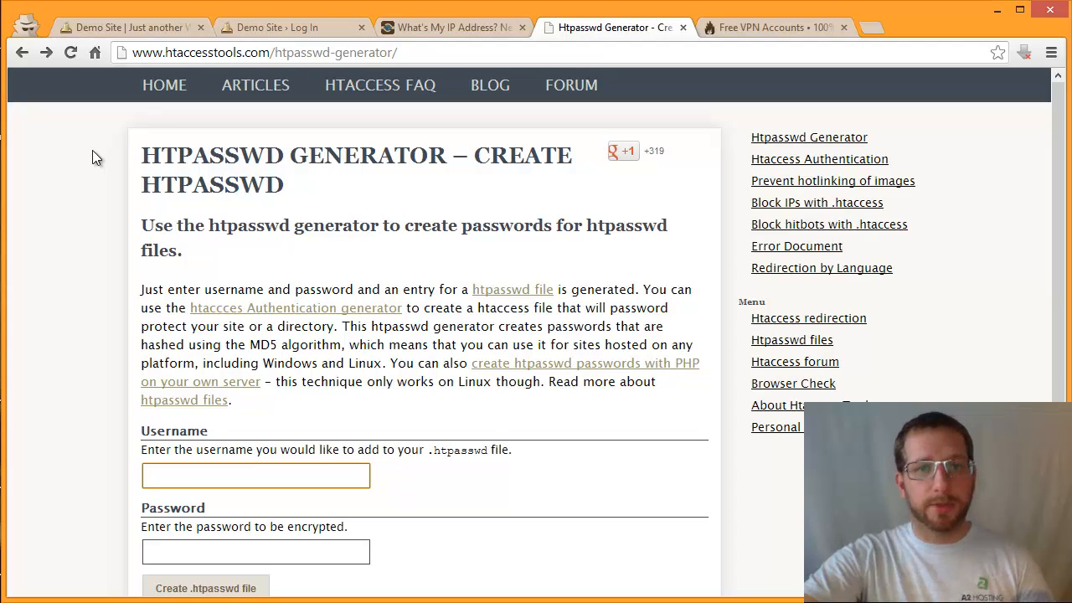
pyautogui.click(255, 475)
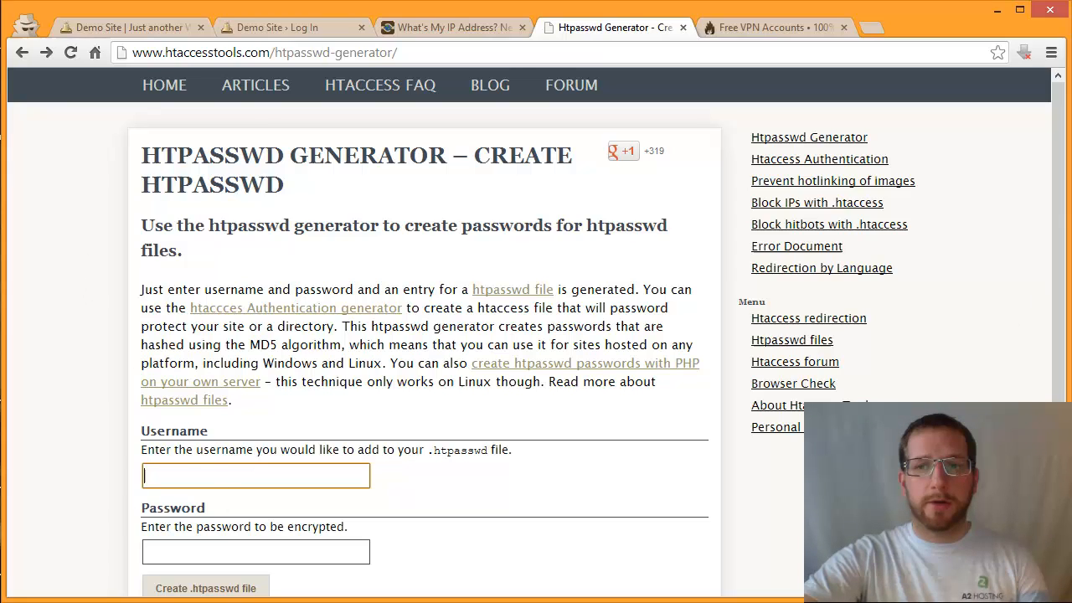
pyautogui.scroll(-3)
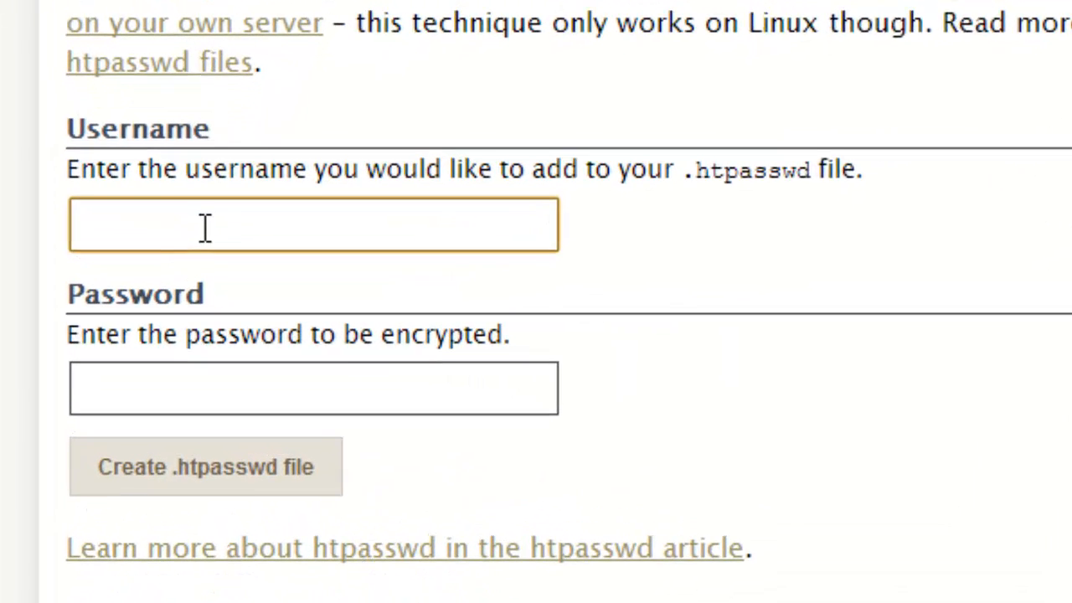
pyautogui.write('andyadmin')
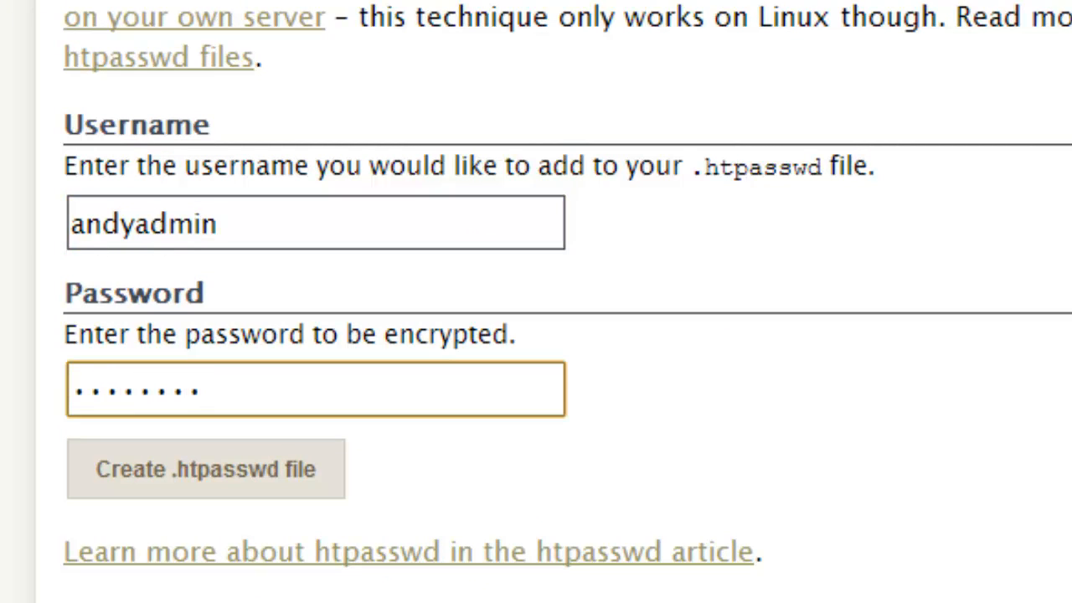
pyautogui.click(206, 468)
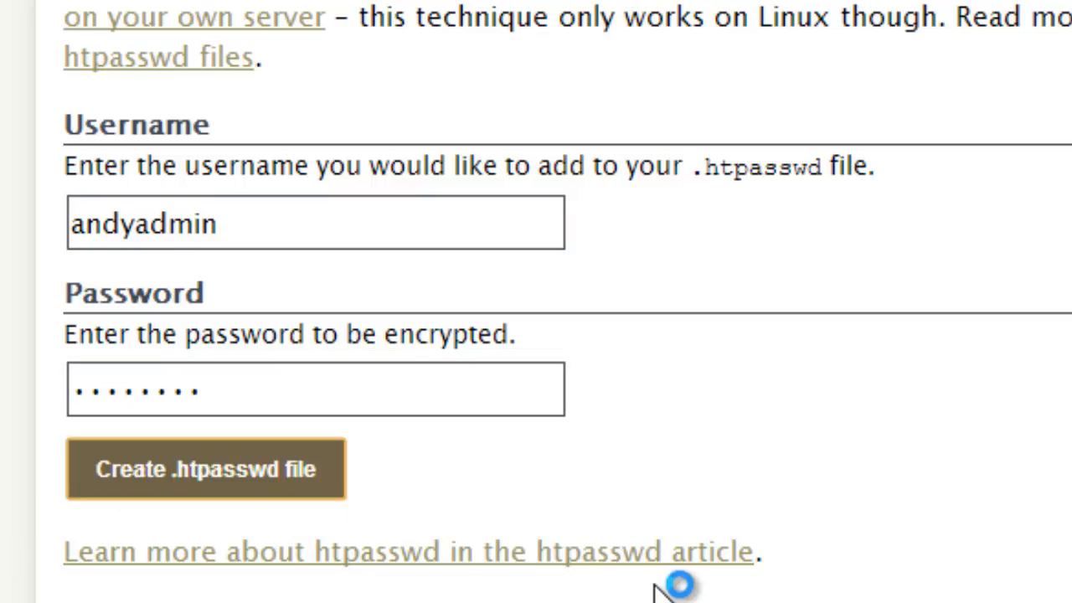
pyautogui.click(205, 468)
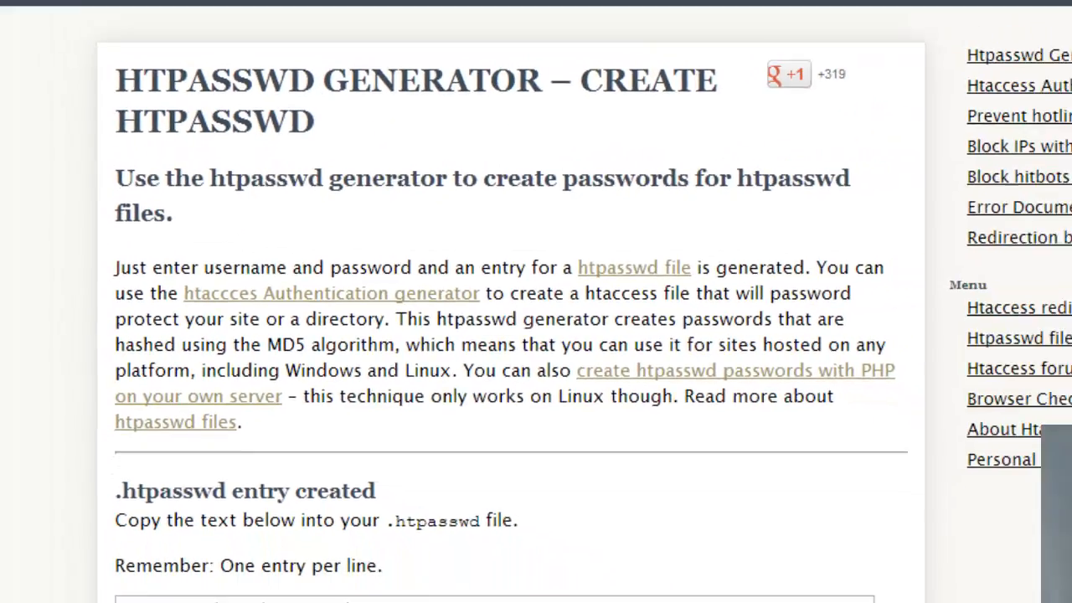
pyautogui.scroll(-3)
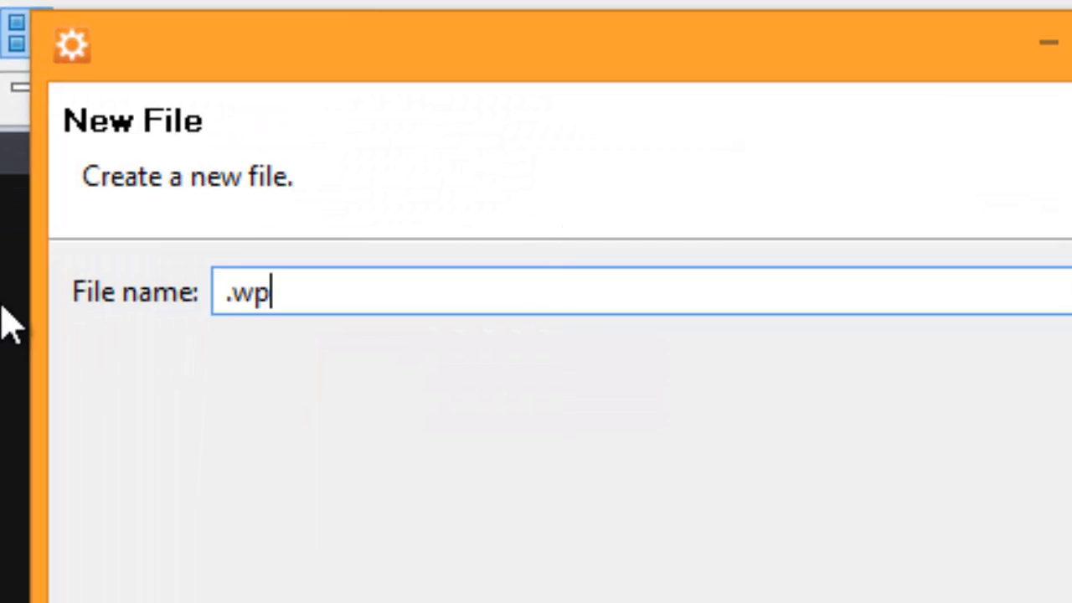
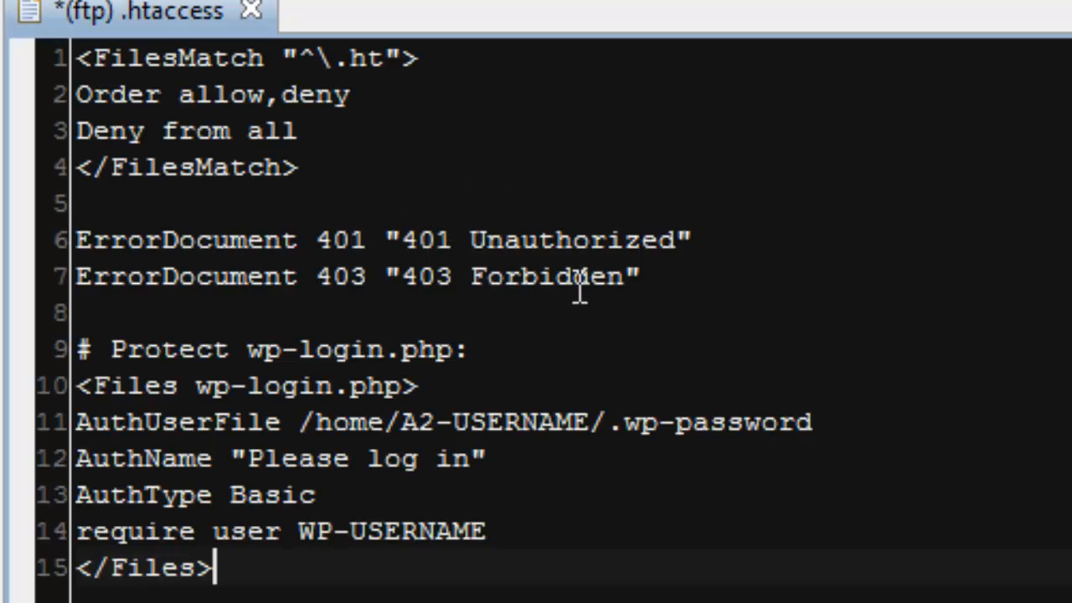
pyautogui.moveTo(335, 368)
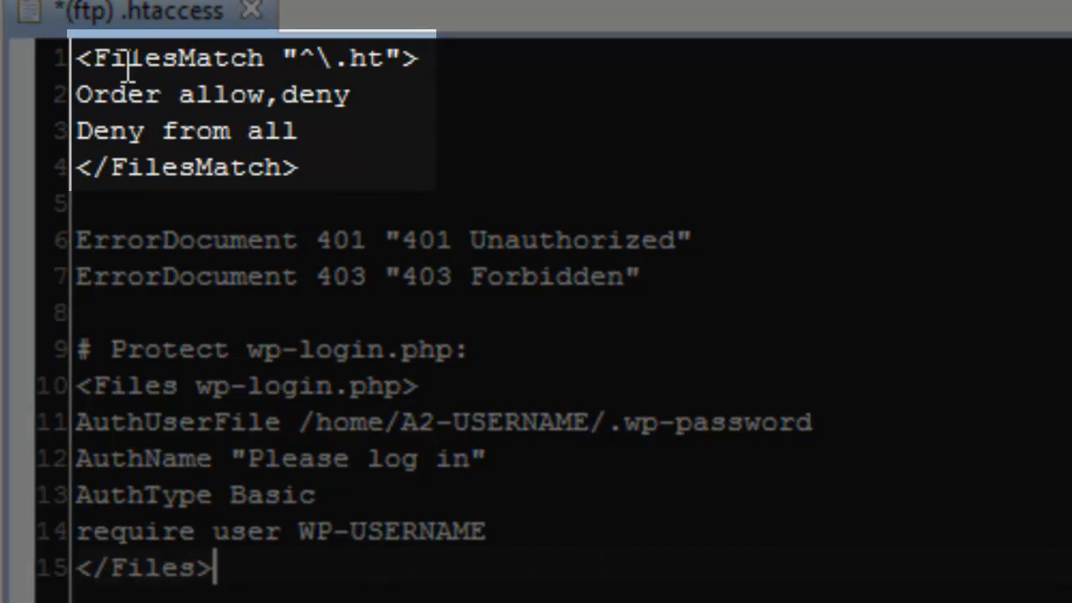
pyautogui.moveTo(155, 71)
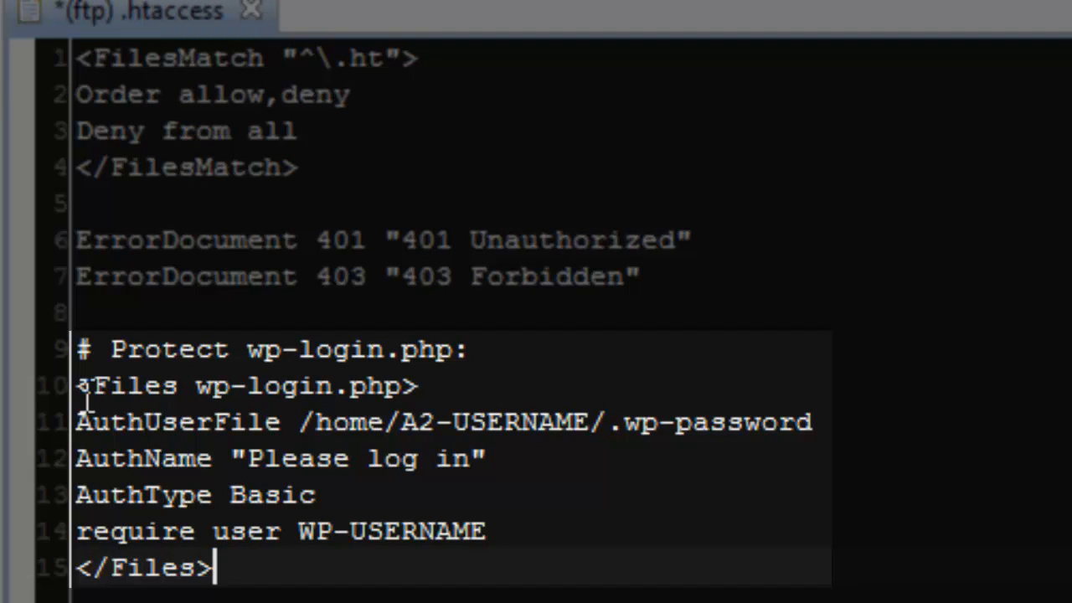
pyautogui.moveTo(71, 418)
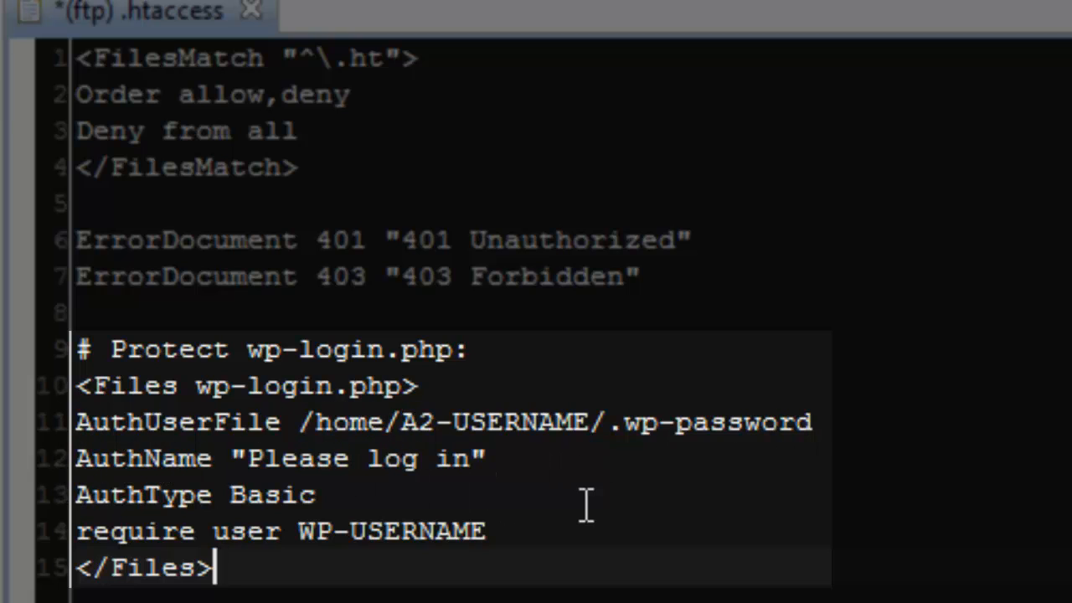
pyautogui.moveTo(347, 527)
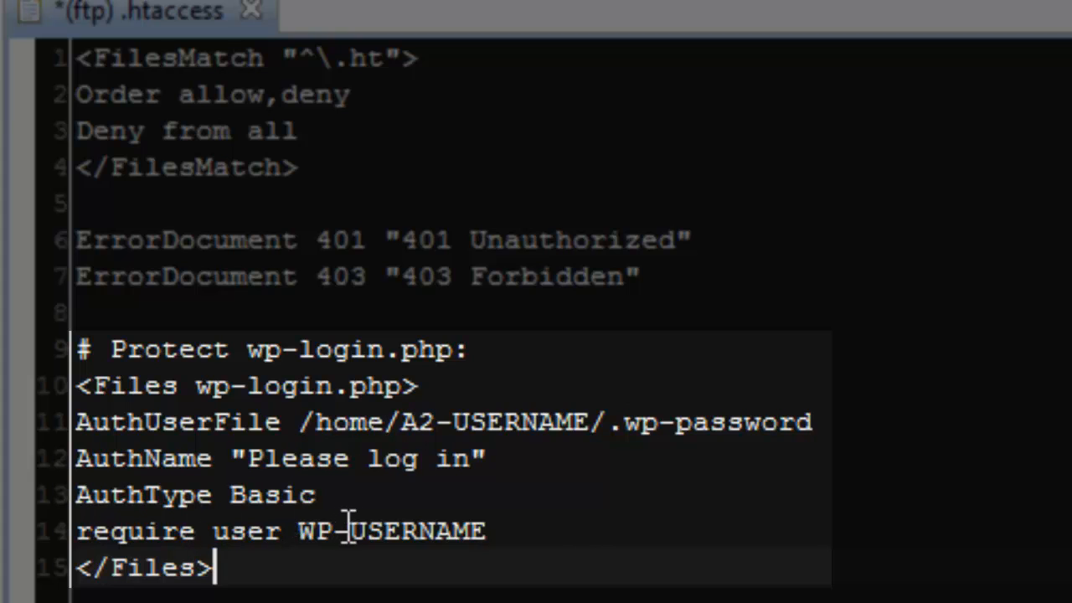
pyautogui.moveTo(479, 484)
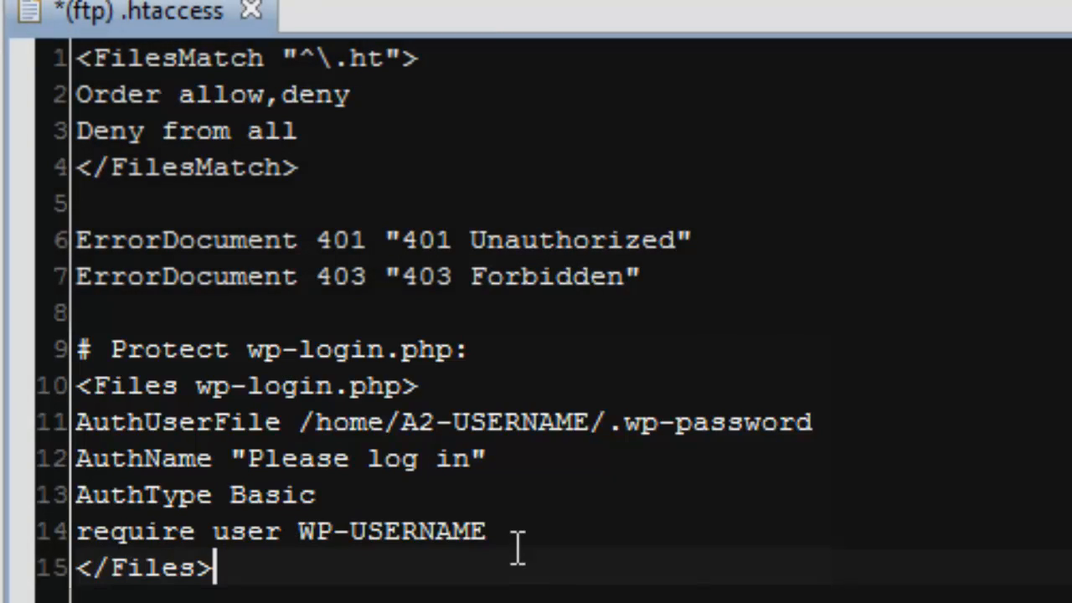
pyautogui.moveTo(375, 467)
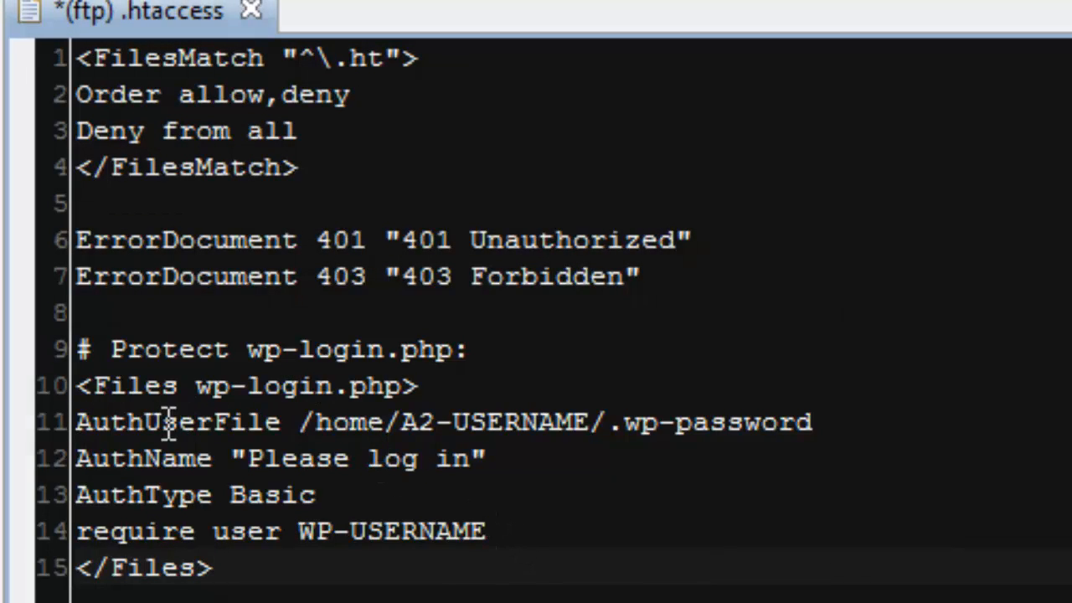
pyautogui.moveTo(398, 421)
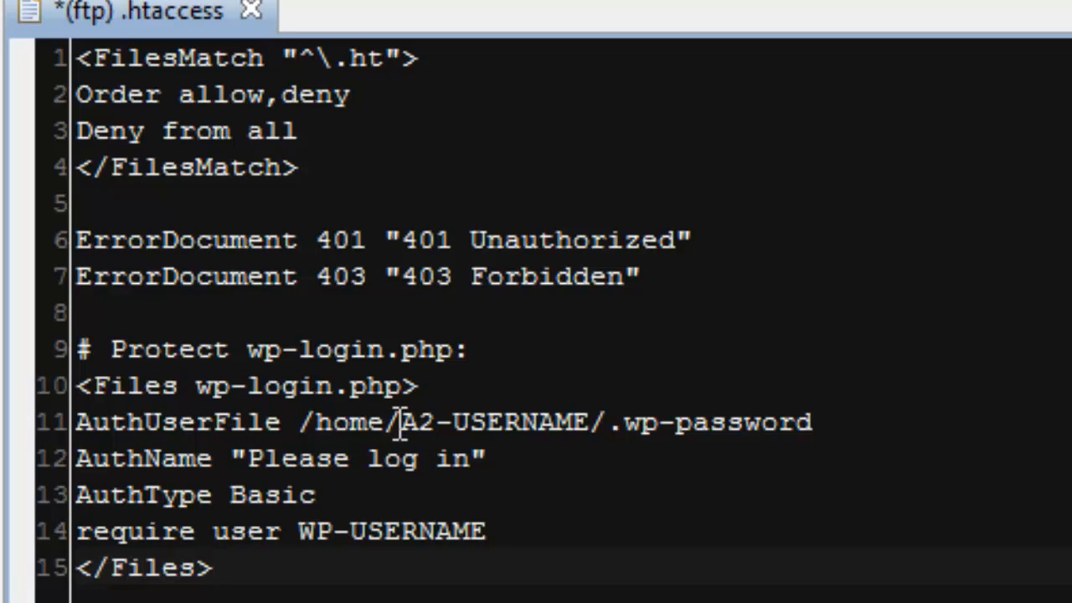
# Replace A2-USERNAME with the account name and WP-USERNAME with 'andyadmin' in .htaccess.
pyautogui.doubleClick(494, 421)
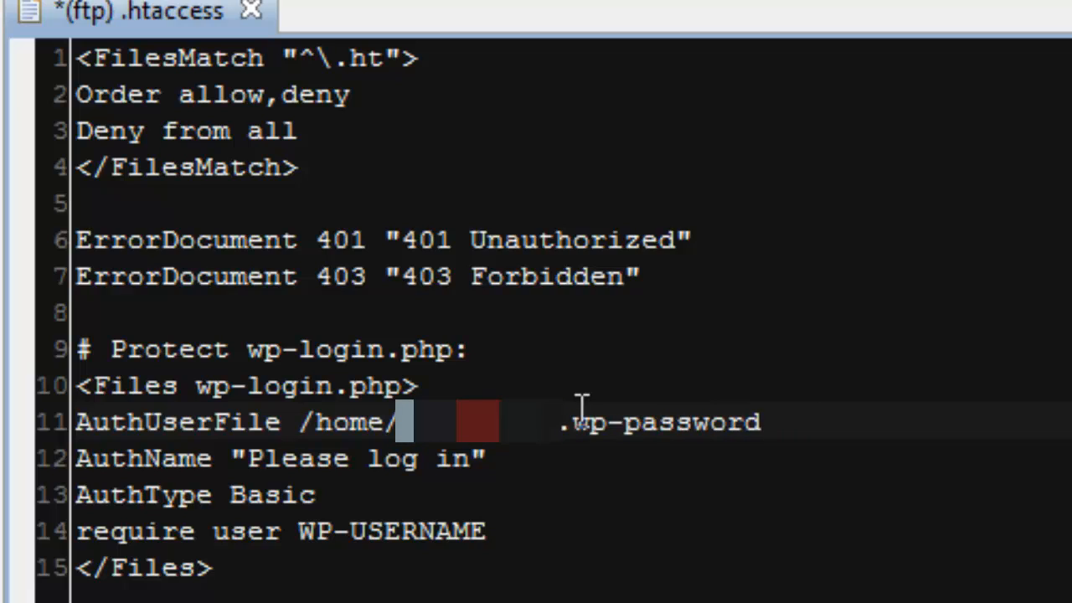
pyautogui.moveTo(147, 540)
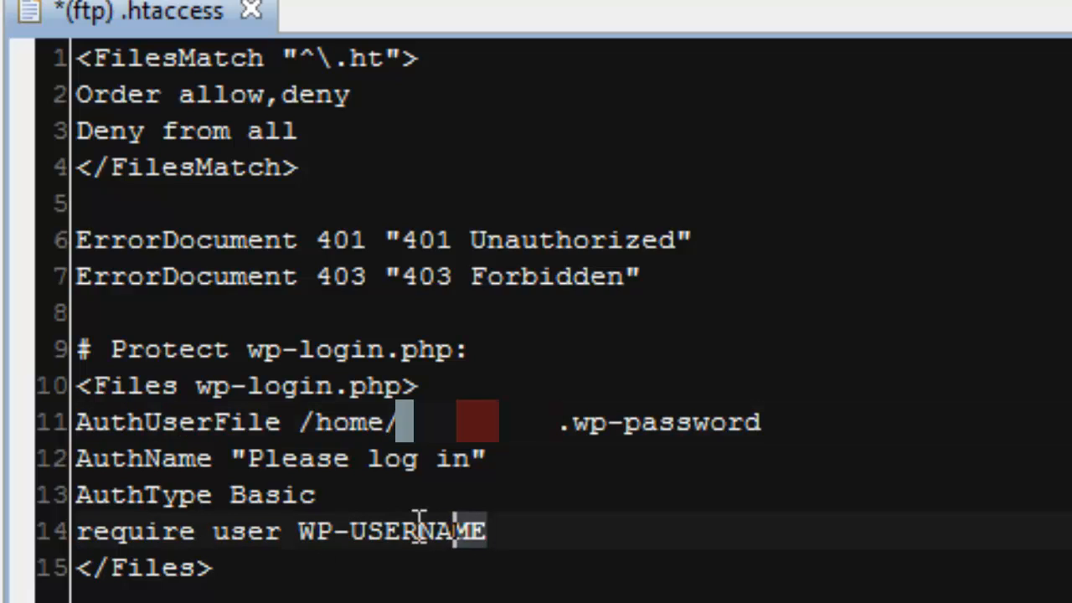
pyautogui.doubleClick(391, 530)
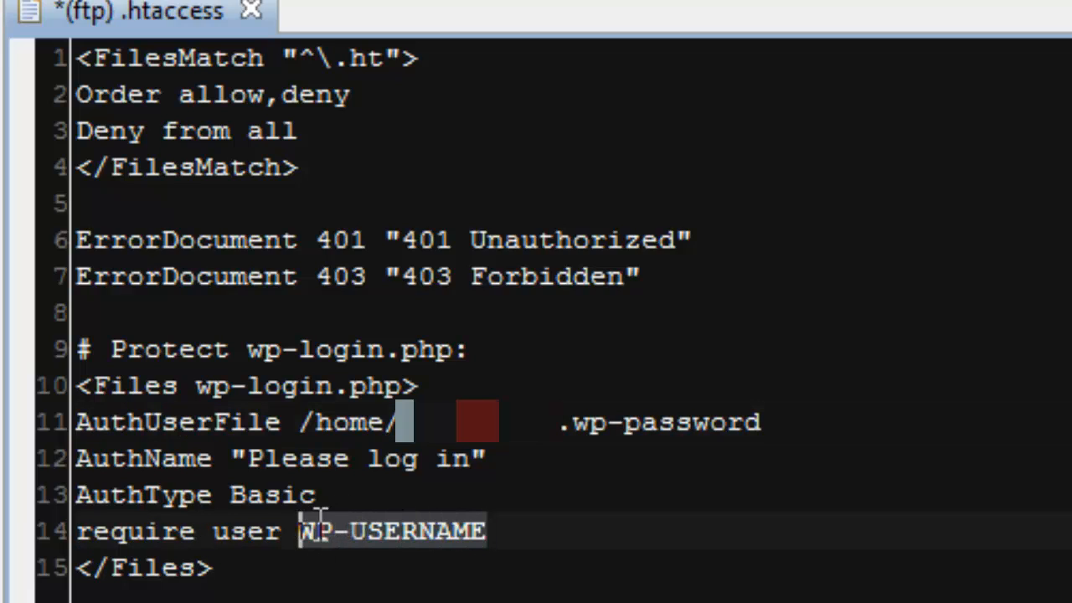
pyautogui.write('andy')
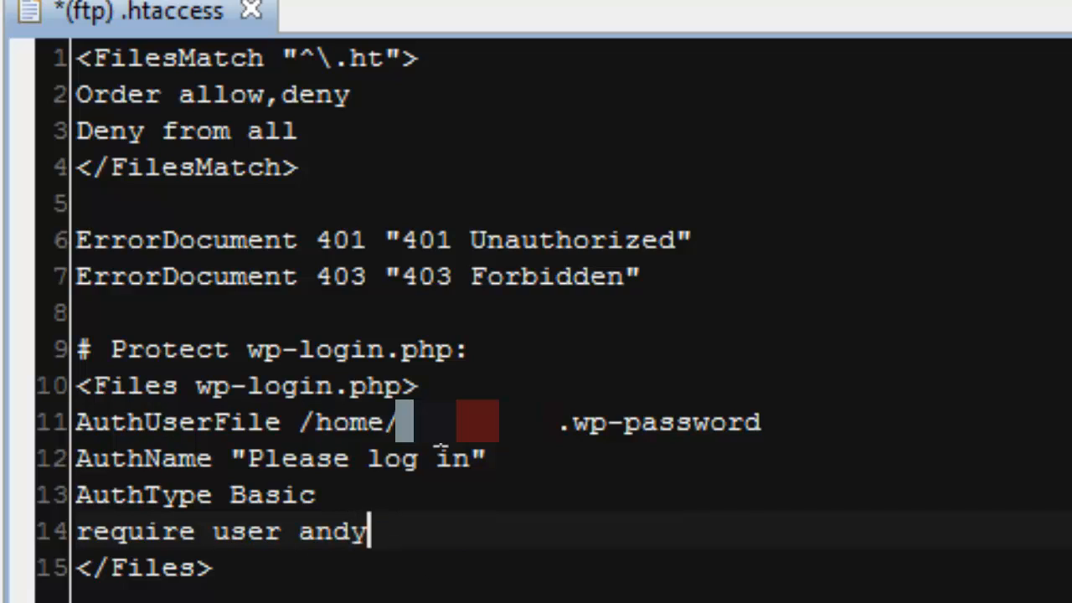
pyautogui.write('admin')
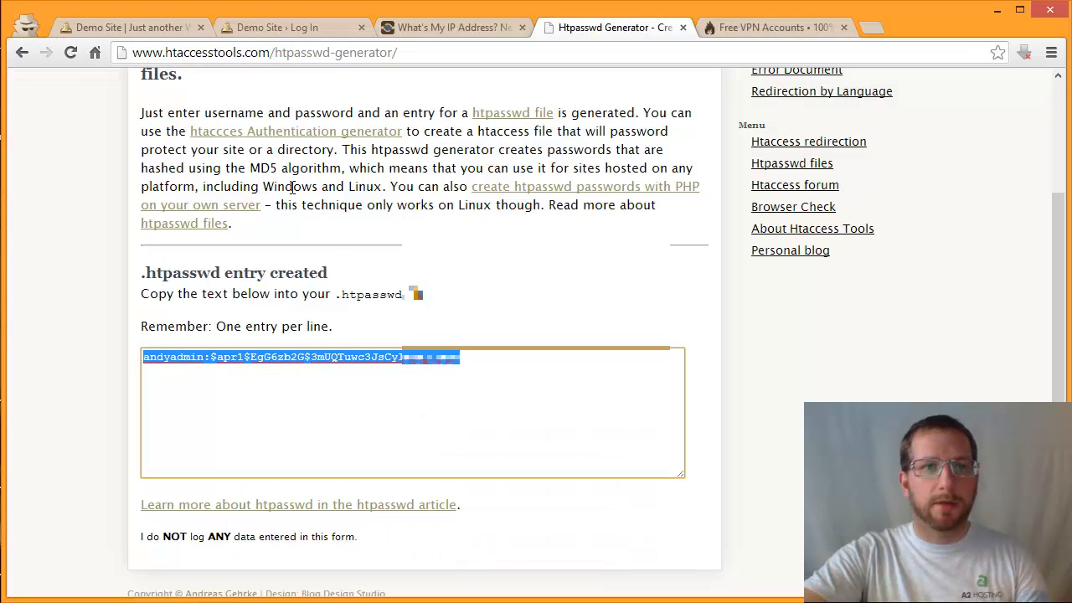
# Reload wp-login.php, pass the authentication prompt with the htpasswd credentials, and reach the login form.
pyautogui.click(289, 27)
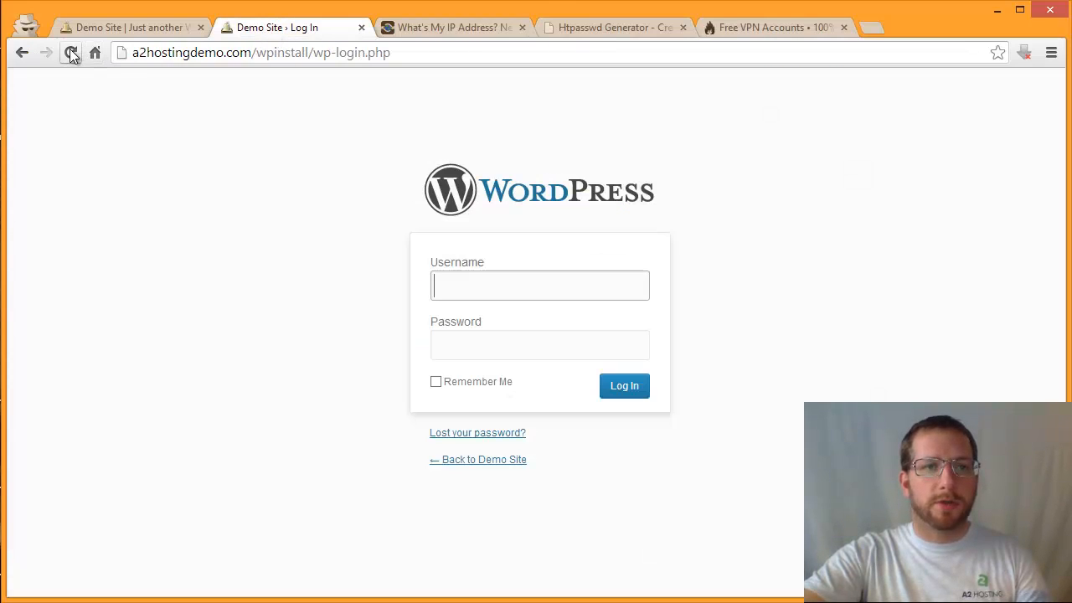
pyautogui.click(70, 52)
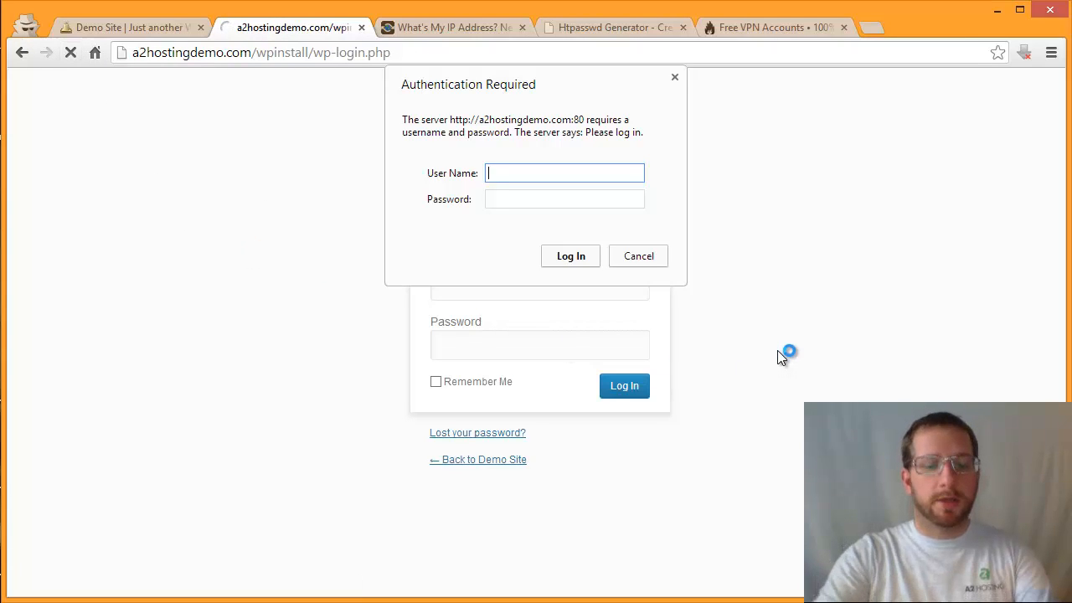
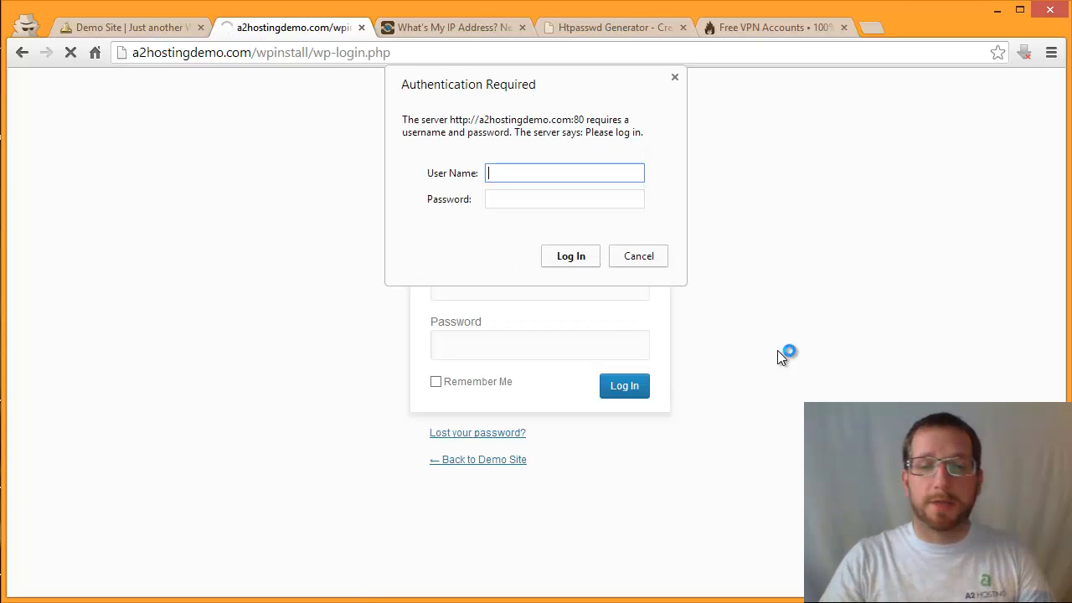
pyautogui.write('andy')
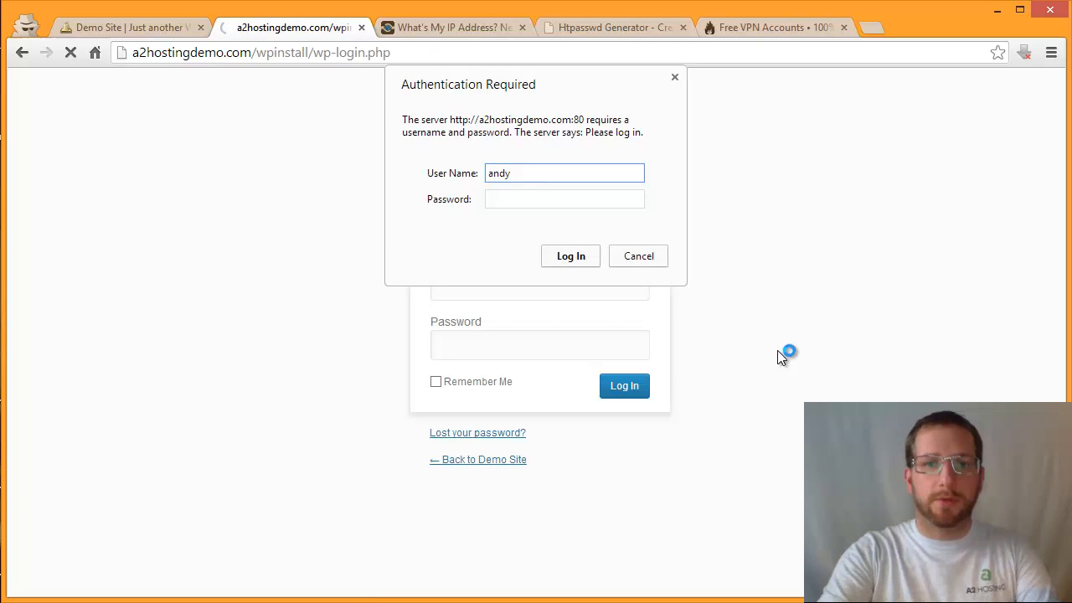
pyautogui.write('**')
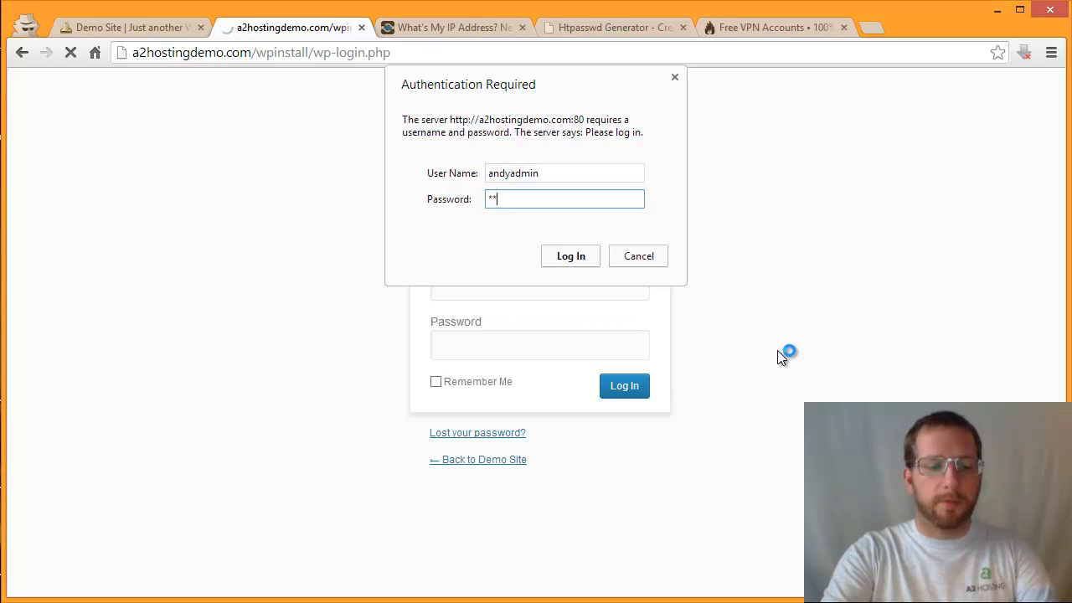
pyautogui.click(570, 256)
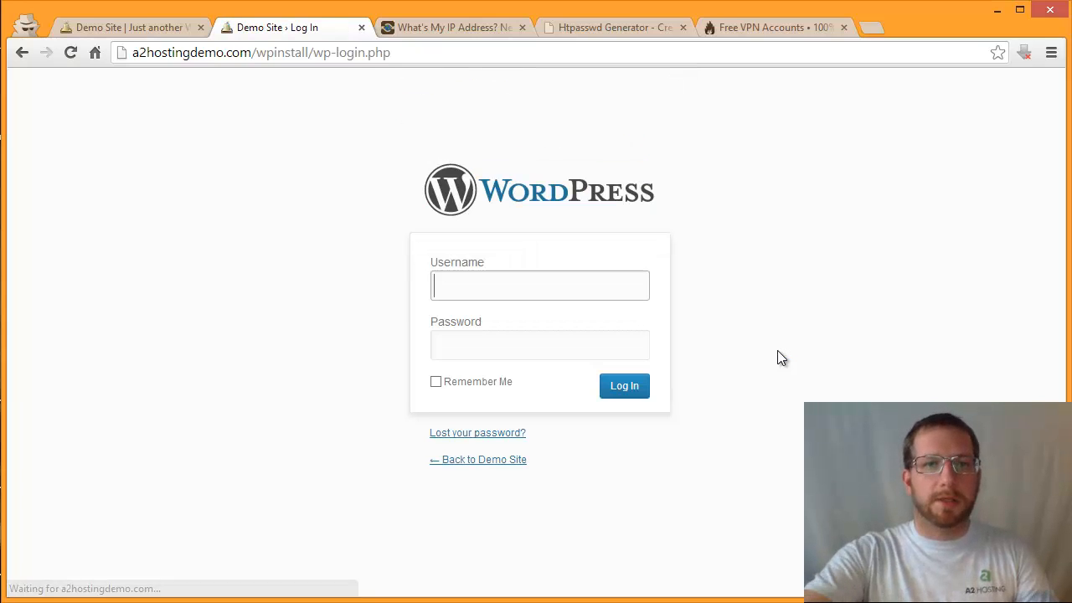
pyautogui.moveTo(763, 354)
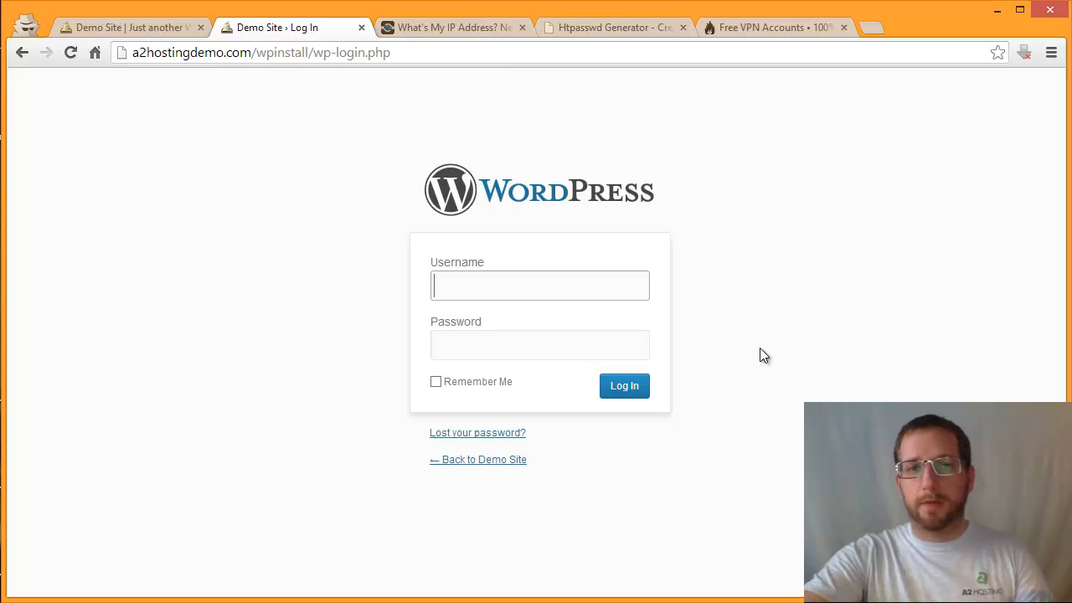
pyautogui.moveTo(770, 352)
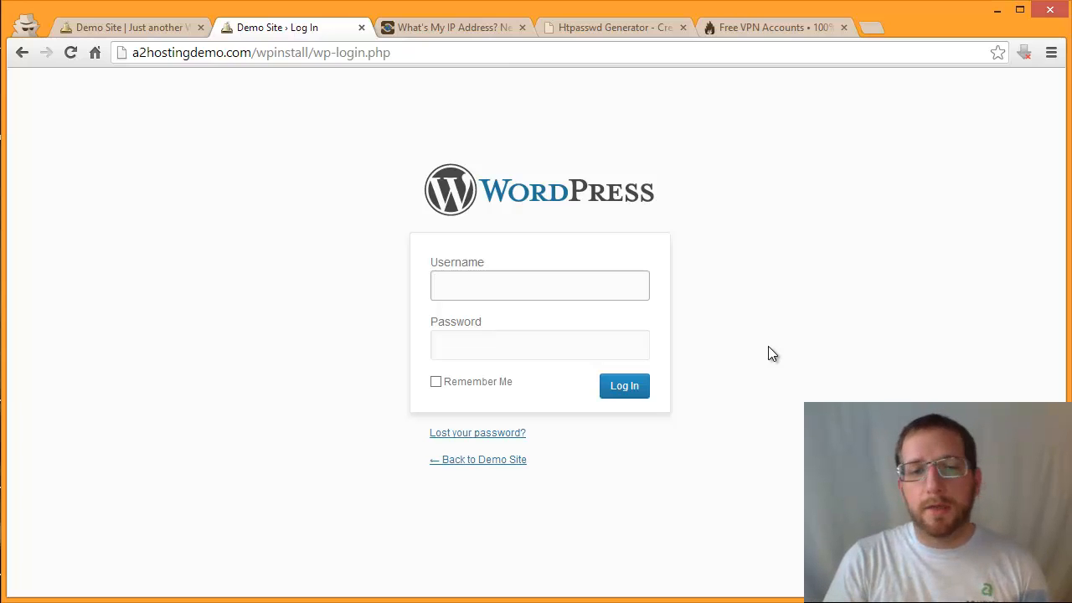
pyautogui.click(539, 285)
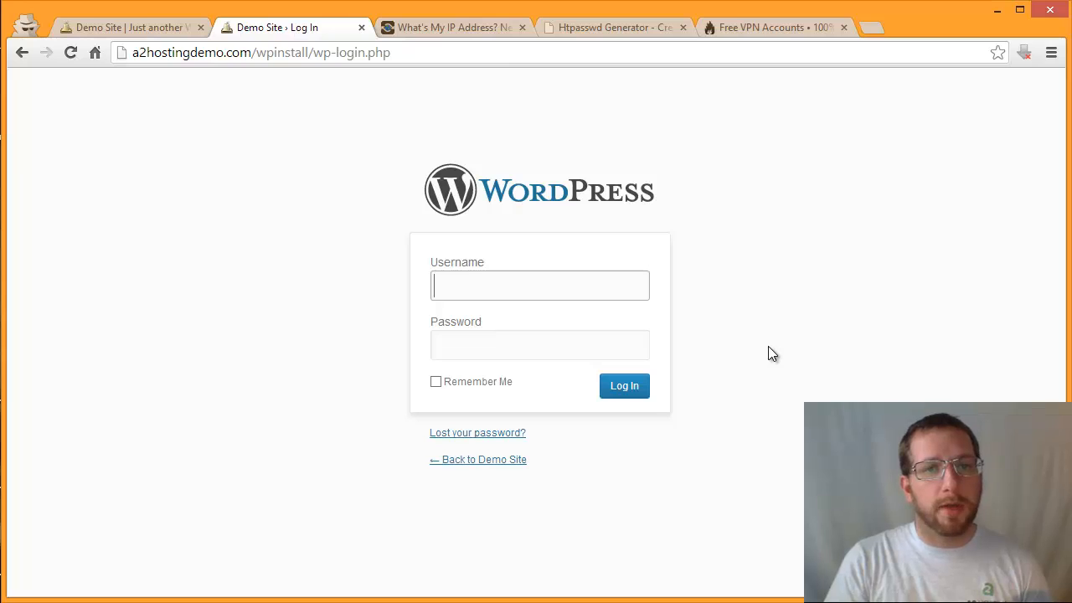